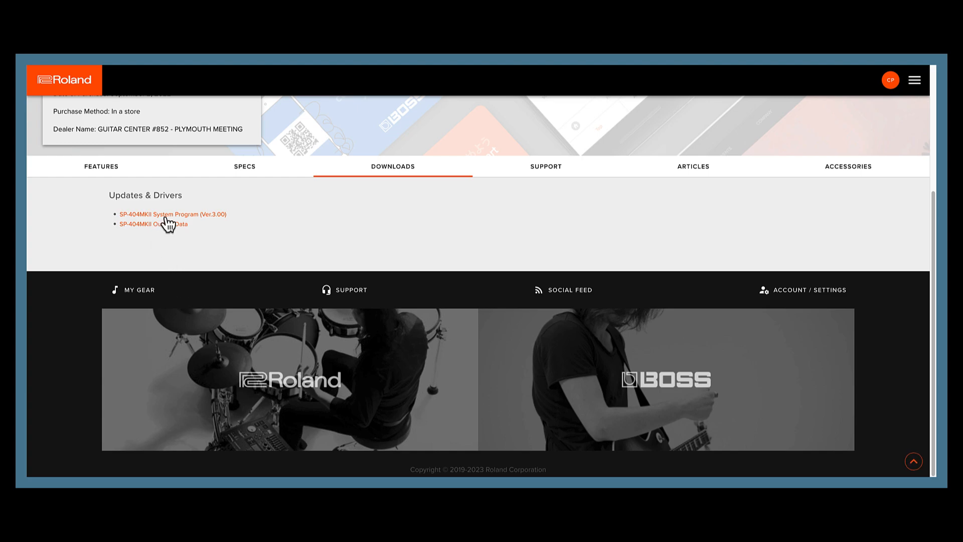
mouse_move(166, 221)
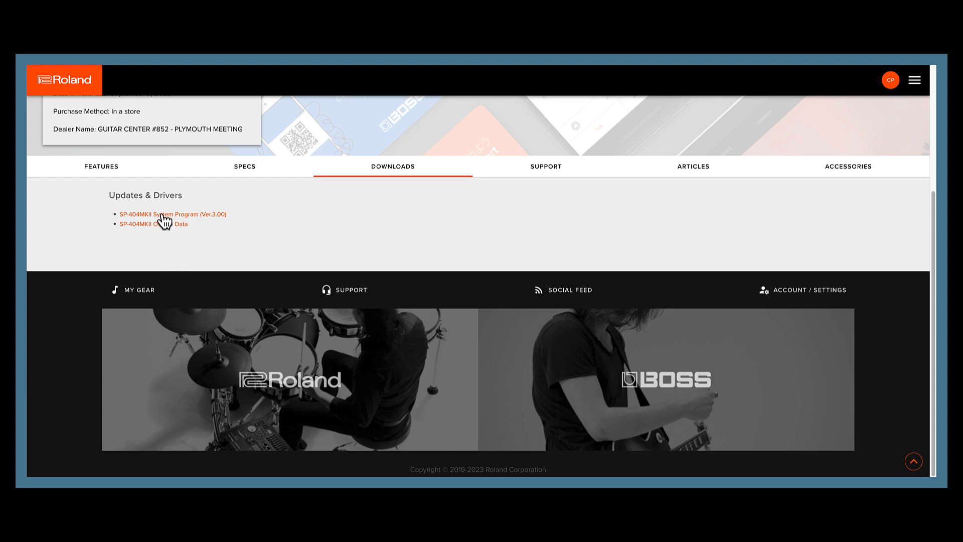
Step: Open the SP-404MKII System Program Ver.3.00 page and read down to the license agreement
left_click(173, 213)
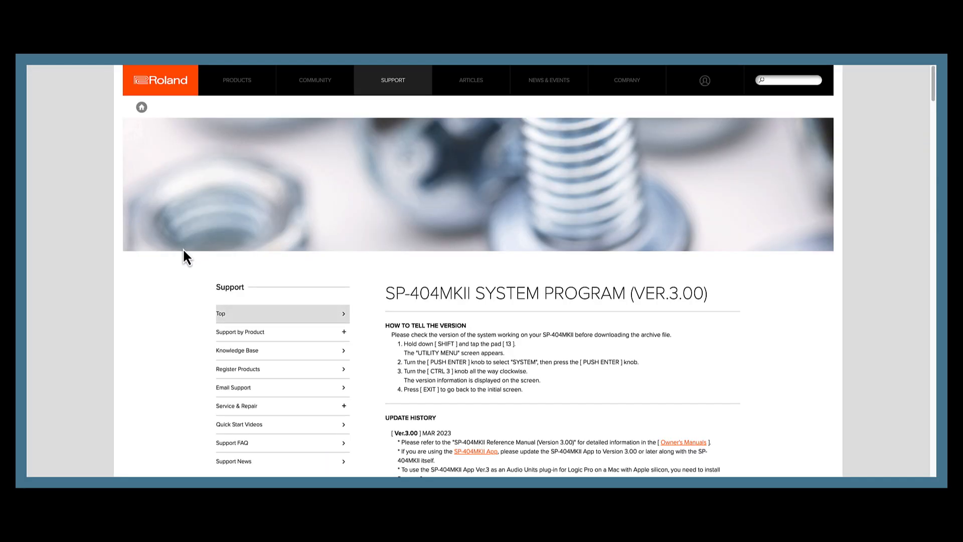
mouse_move(609, 332)
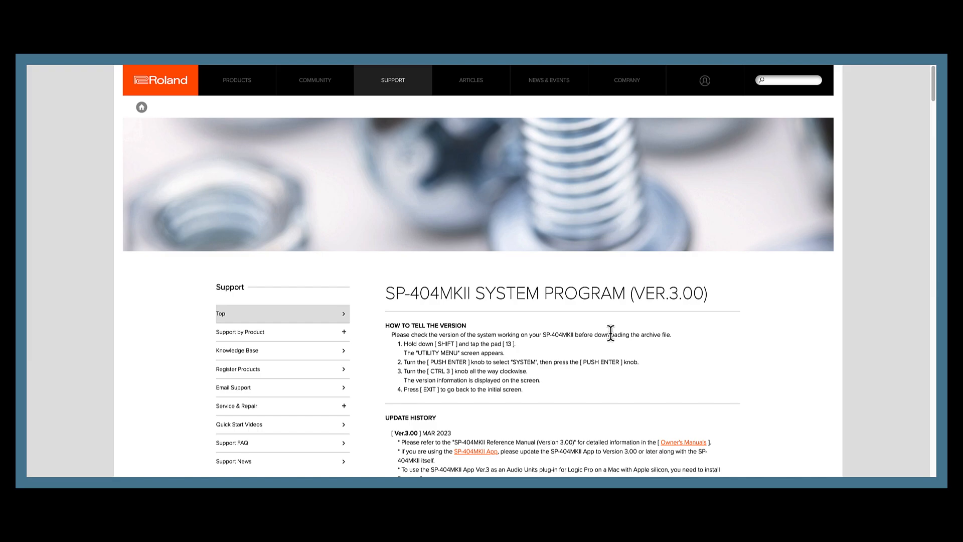
scroll("down", 3)
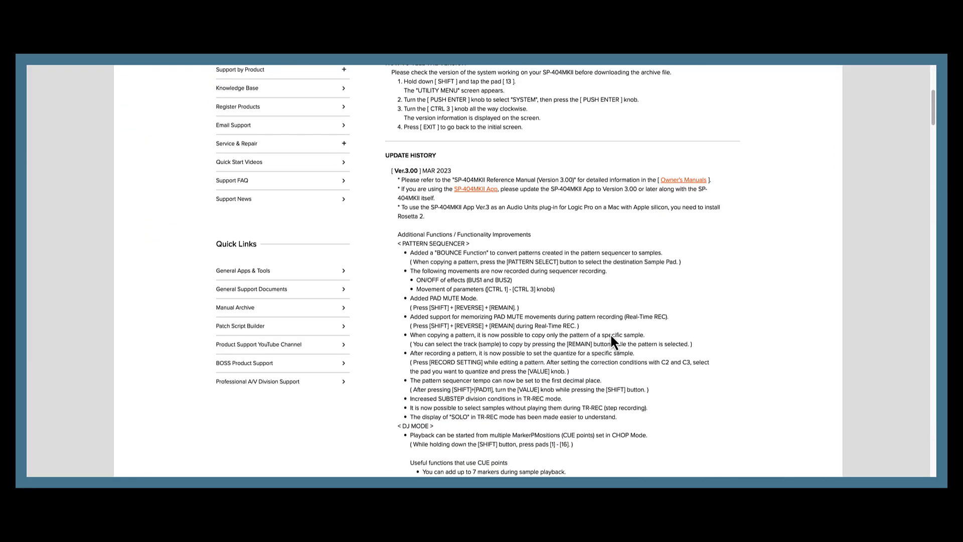
scroll("down", 3)
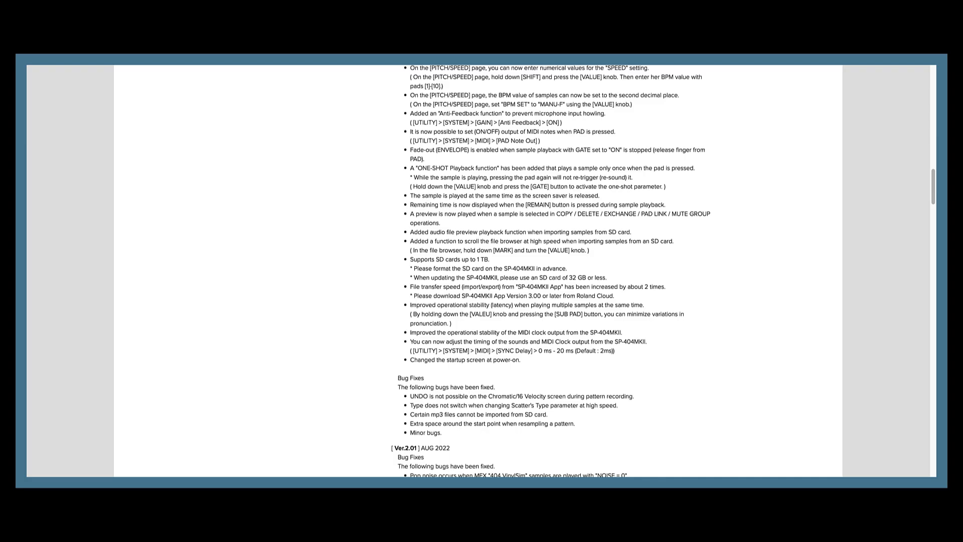
scroll("up", 3)
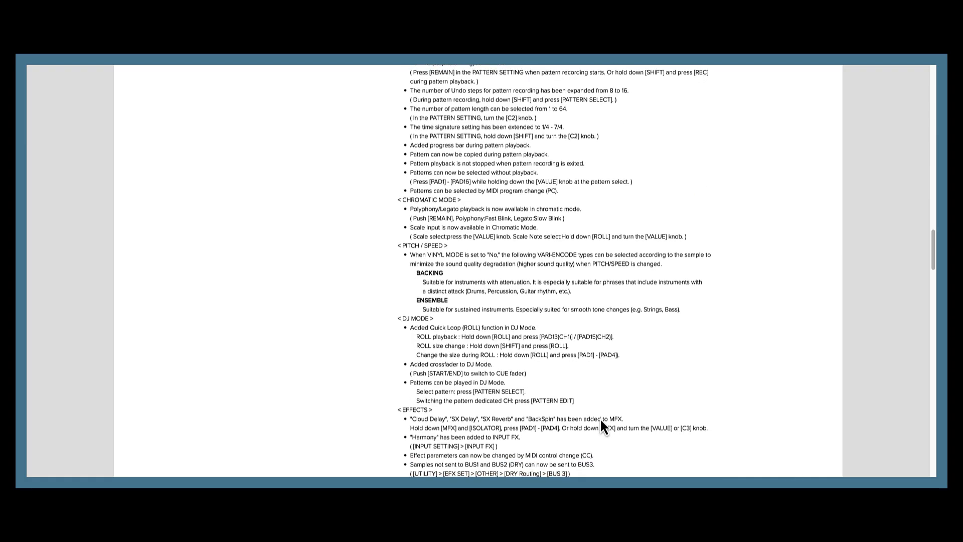
scroll("down", 3)
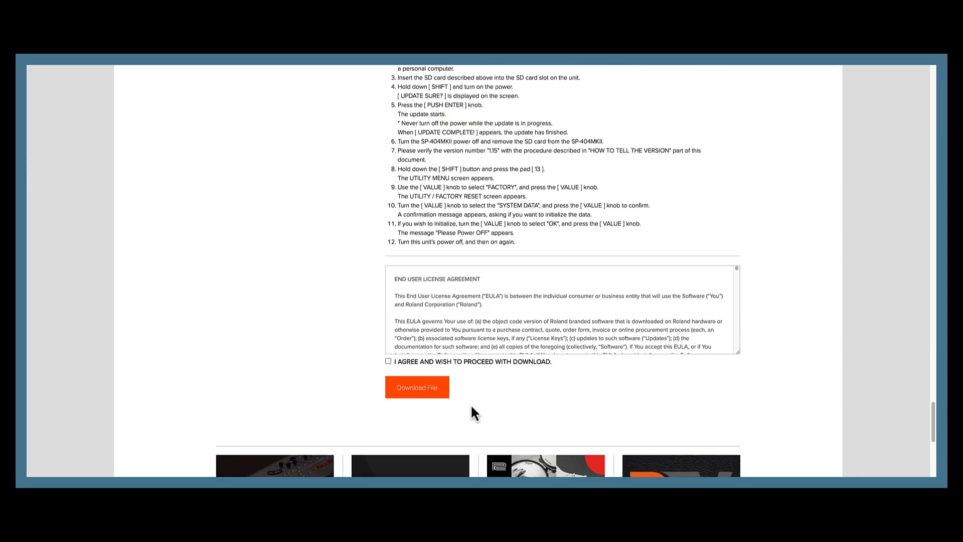
Step: Accept the license and save sp404mk2_sys_v300.zip to Documents, replacing the existing copy
left_click(388, 361)
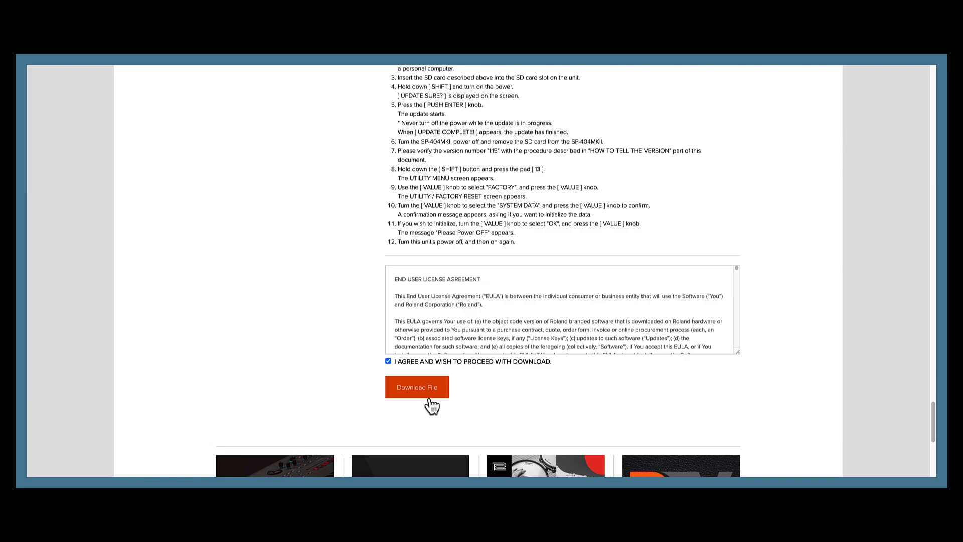
left_click(416, 386)
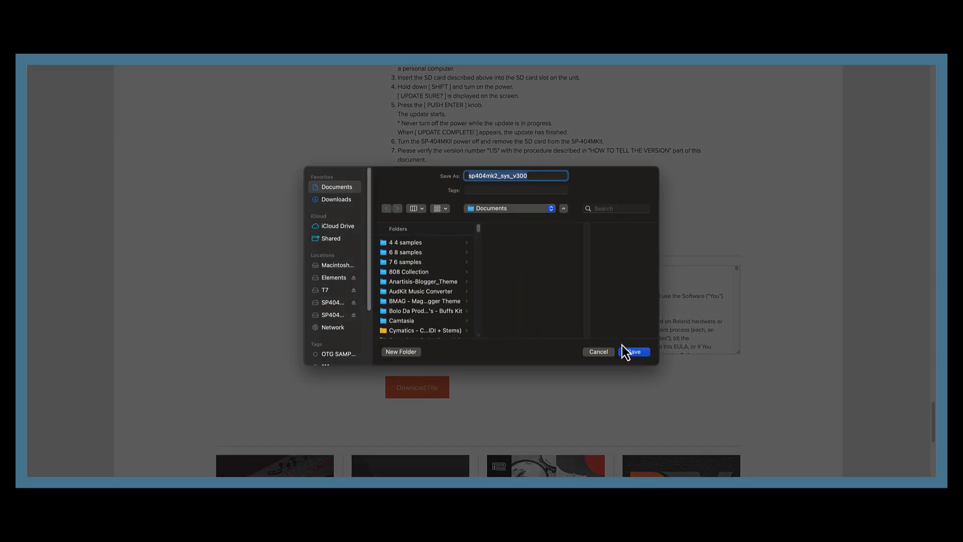
left_click(635, 351)
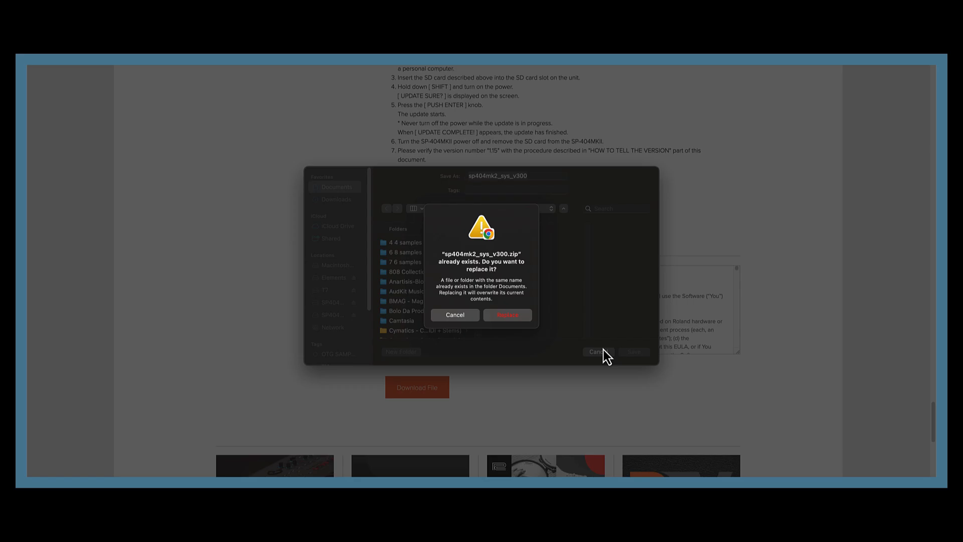
left_click(507, 314)
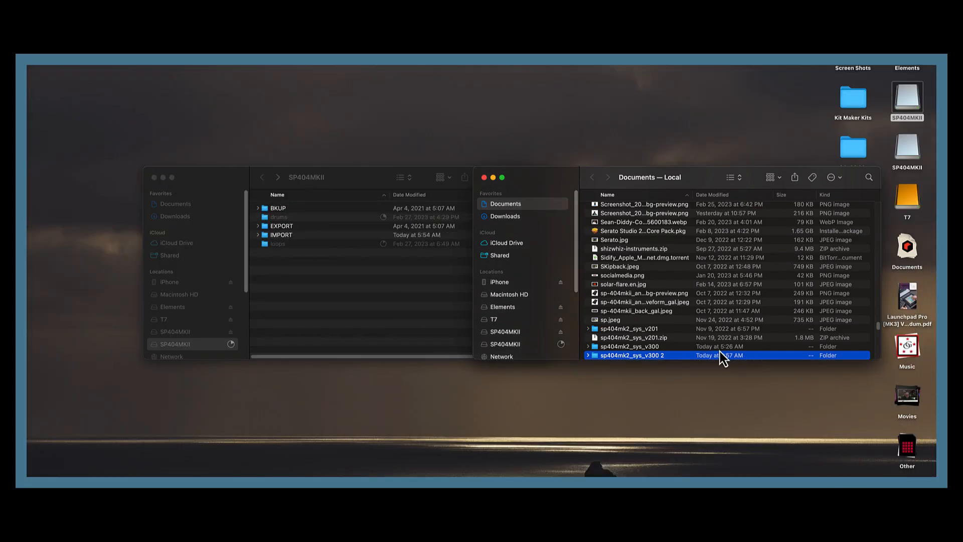
Step: Open the sp404mk2_sys_v300 2 folder in the Documents window
double_click(626, 355)
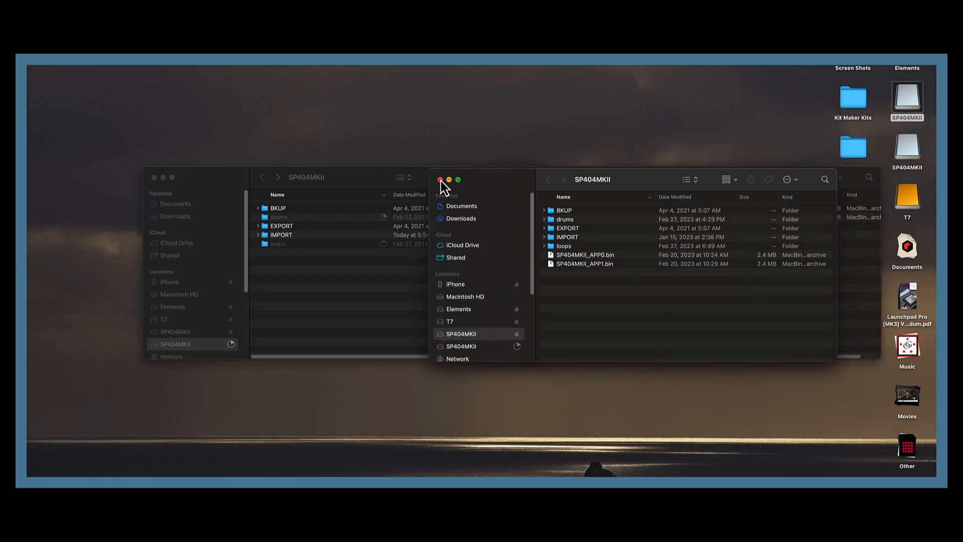
Step: Close the extra SP404MKII Finder window
left_click(440, 180)
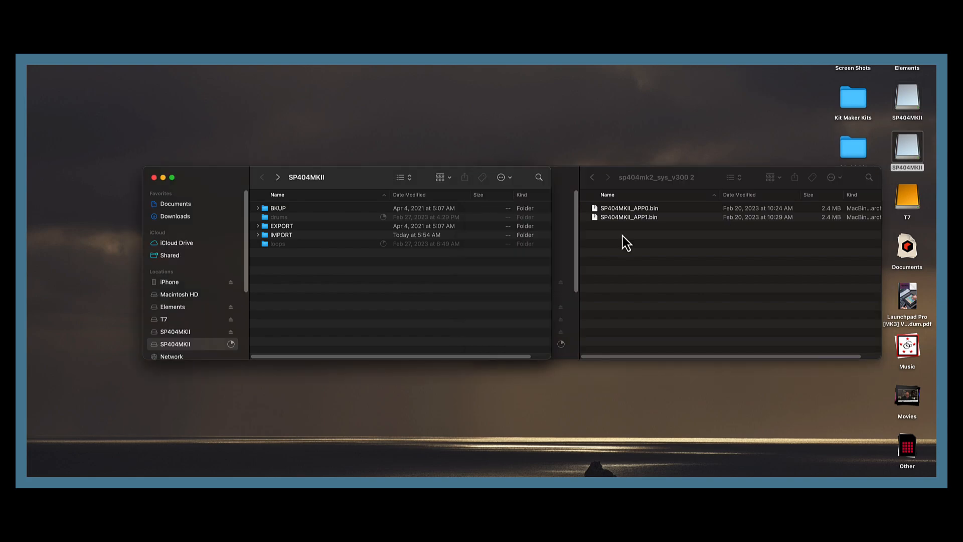
mouse_move(627, 222)
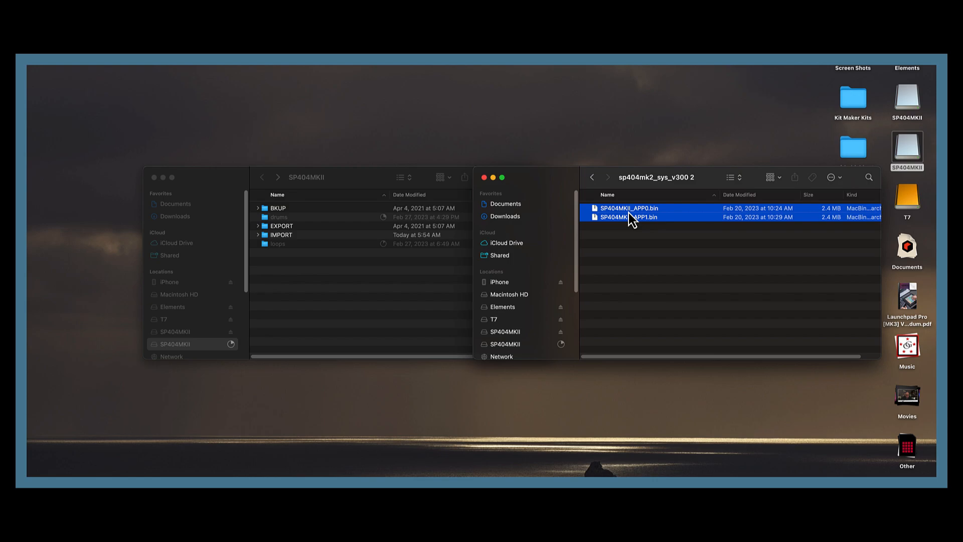
mouse_move(421, 310)
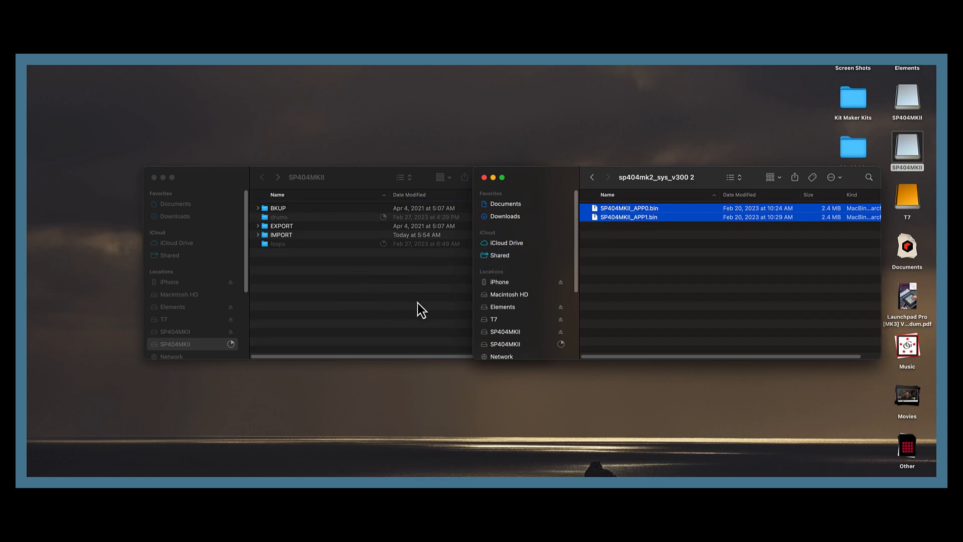